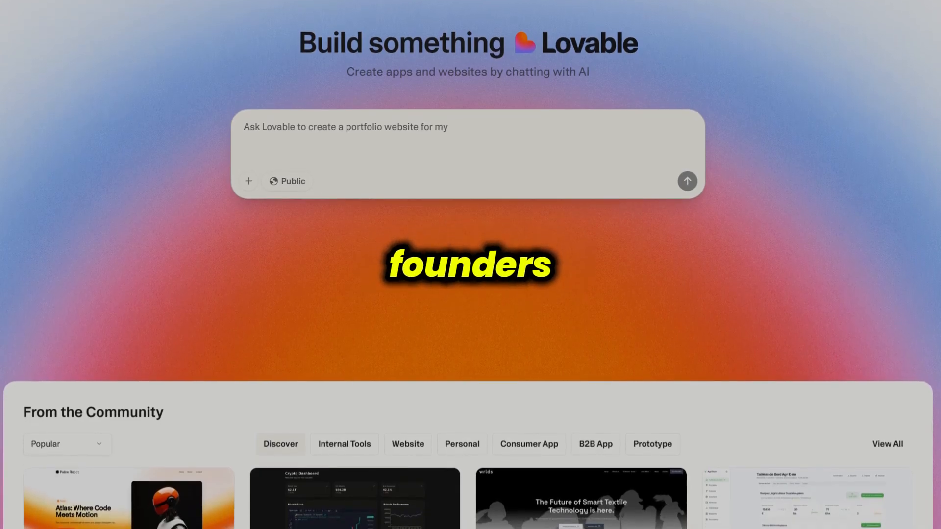
# - Scroll down Lovable's homepage through the From the Community shared-project cards
pyautogui.scroll(-3)
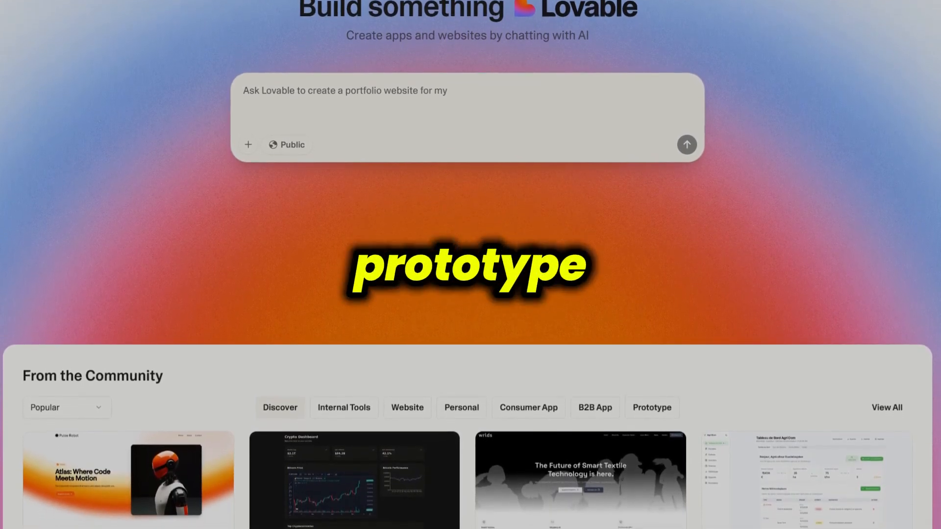
pyautogui.scroll(-3)
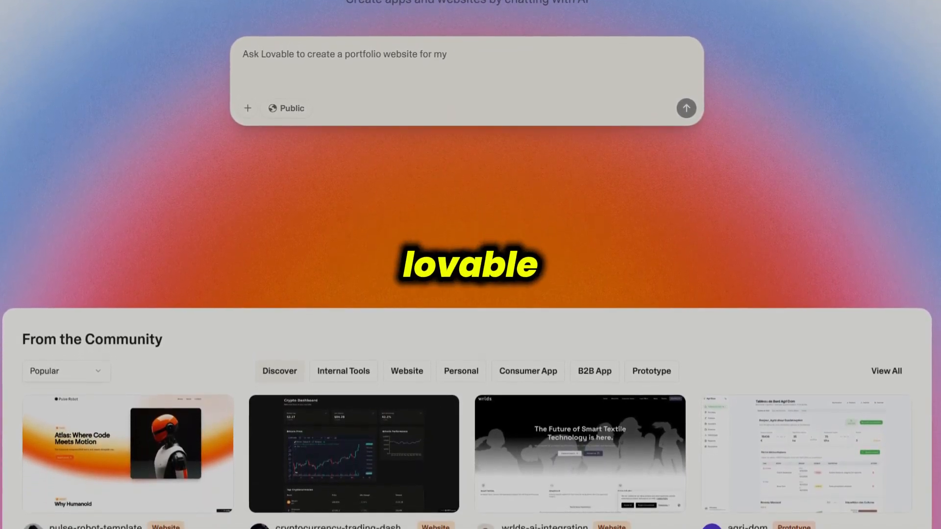
pyautogui.scroll(-3)
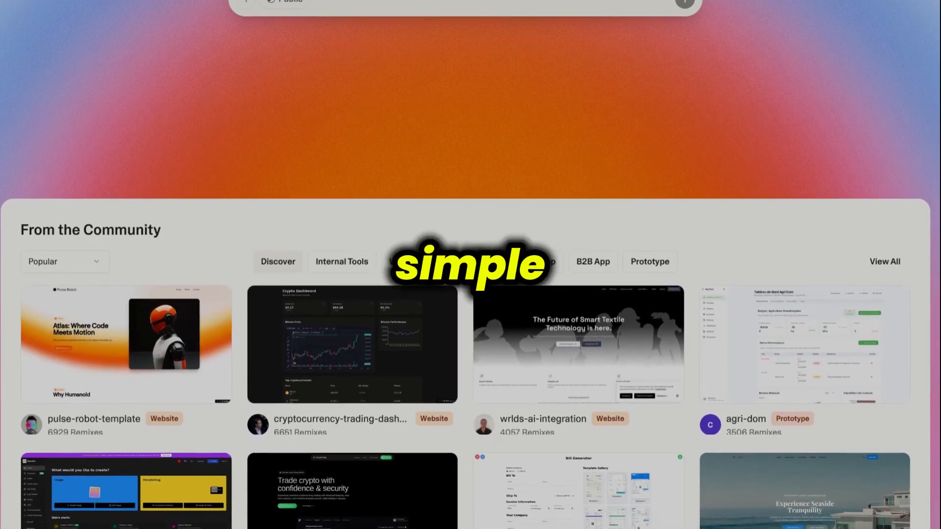
pyautogui.scroll(-3)
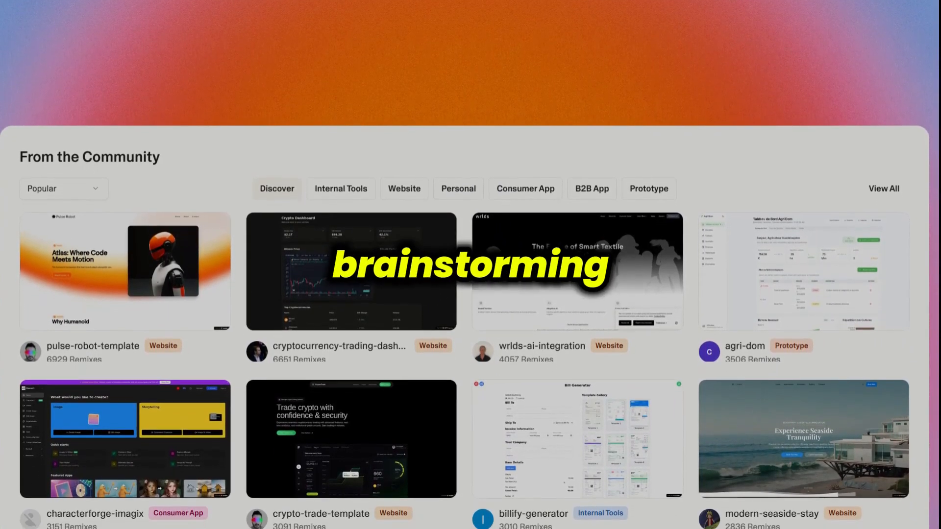
pyautogui.scroll(-3)
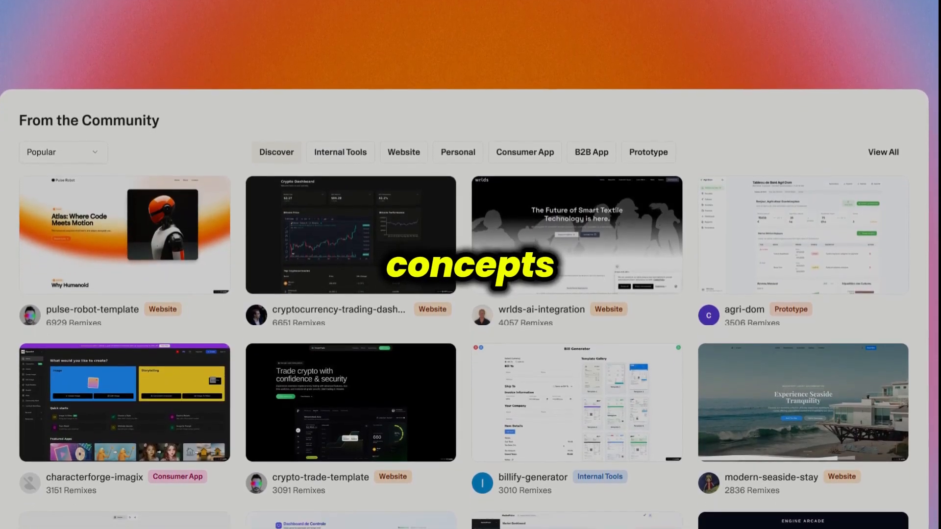
pyautogui.scroll(-3)
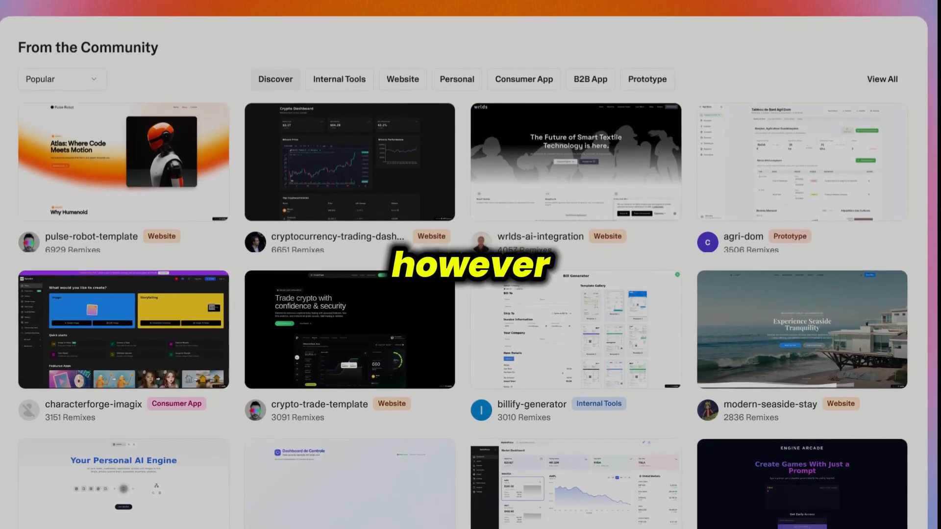
pyautogui.scroll(-3)
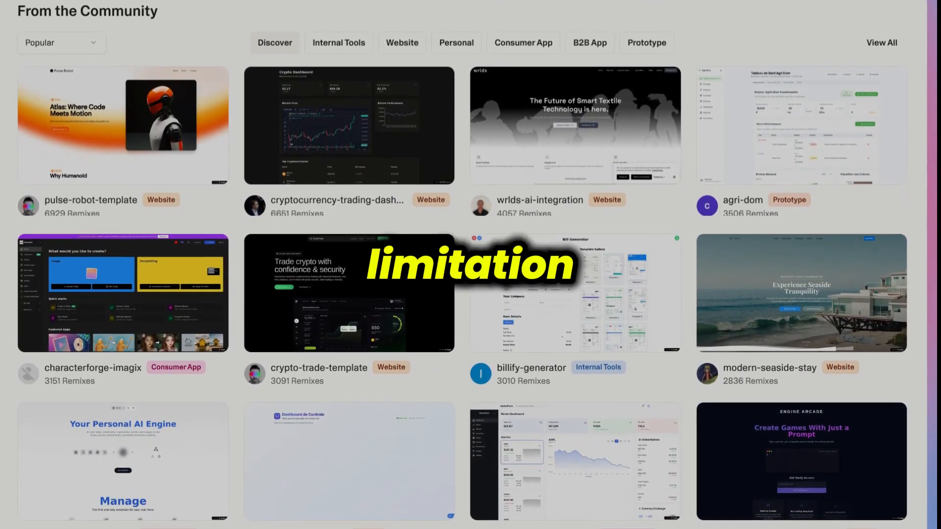
pyautogui.scroll(-3)
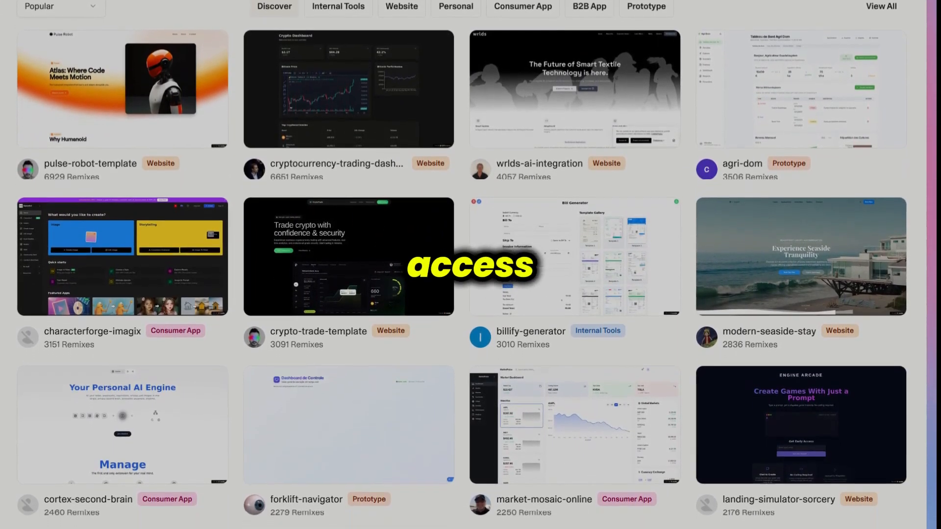
pyautogui.scroll(-3)
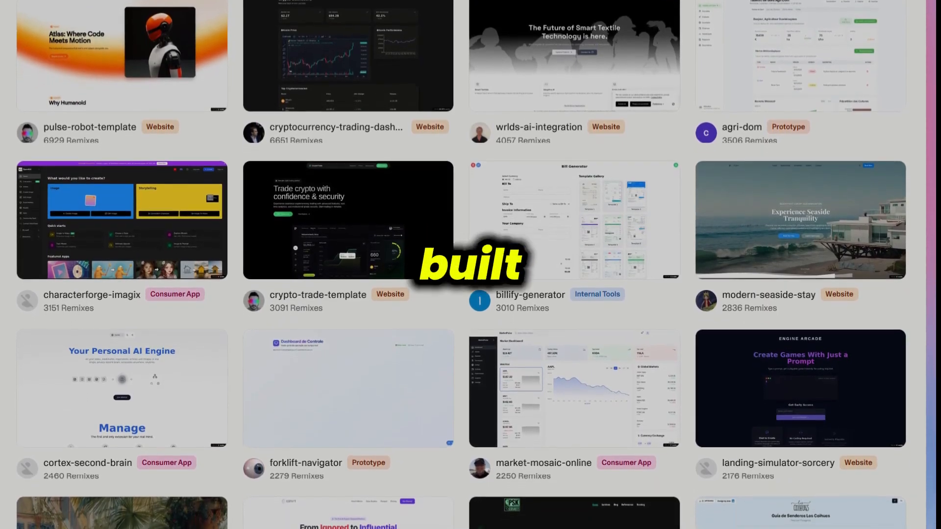
pyautogui.scroll(-3)
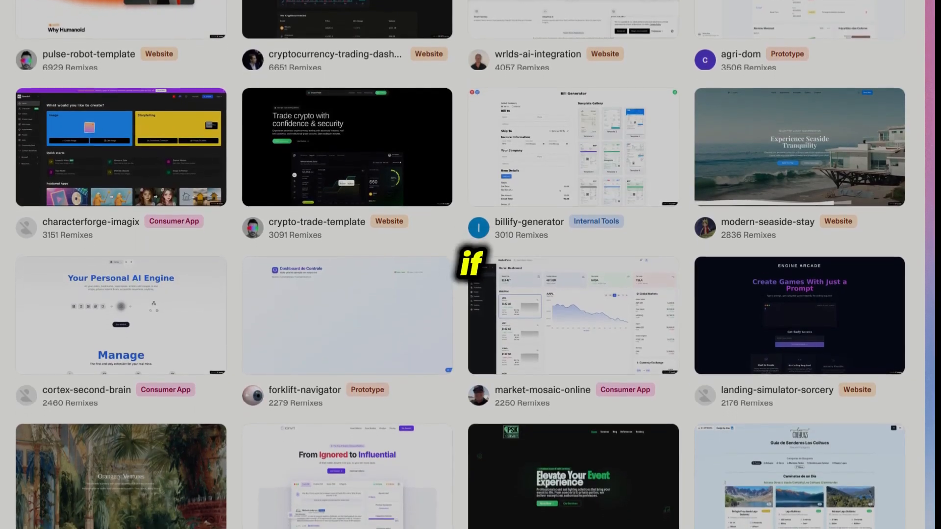
pyautogui.scroll(-3)
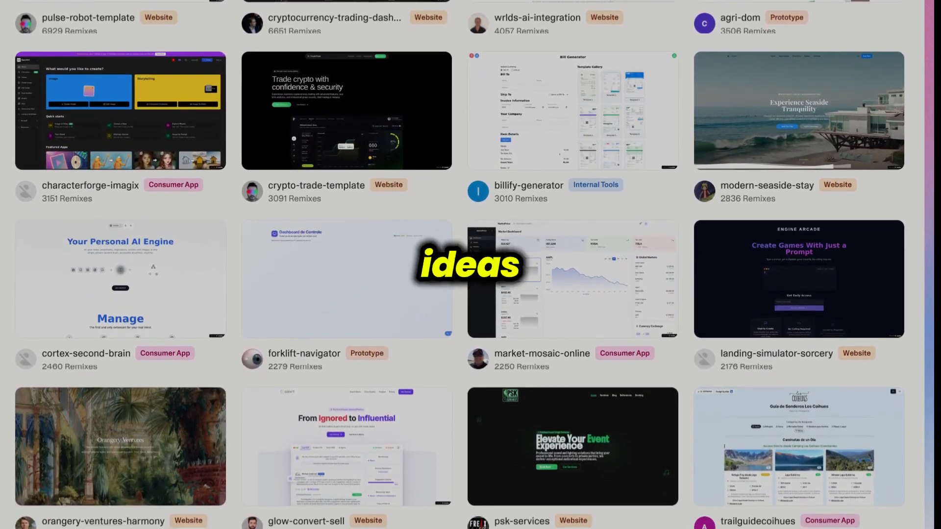
pyautogui.scroll(-3)
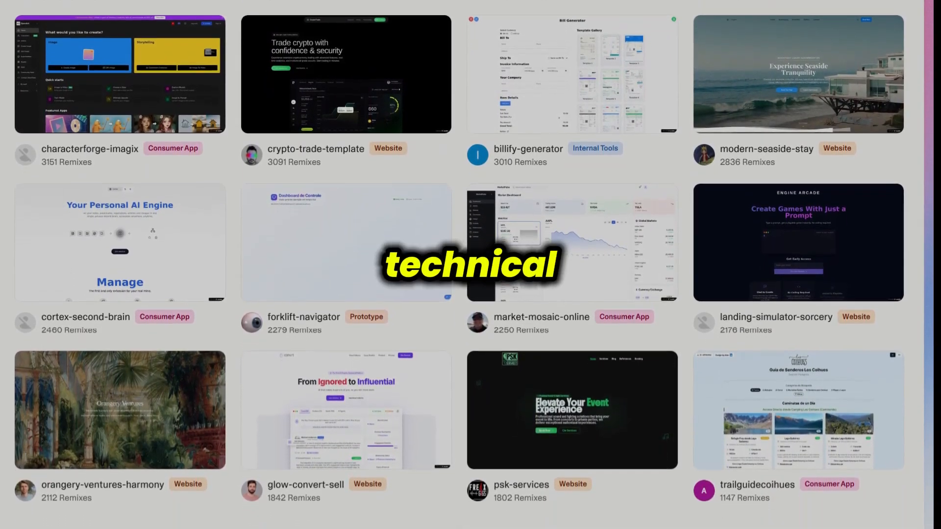
pyautogui.scroll(-3)
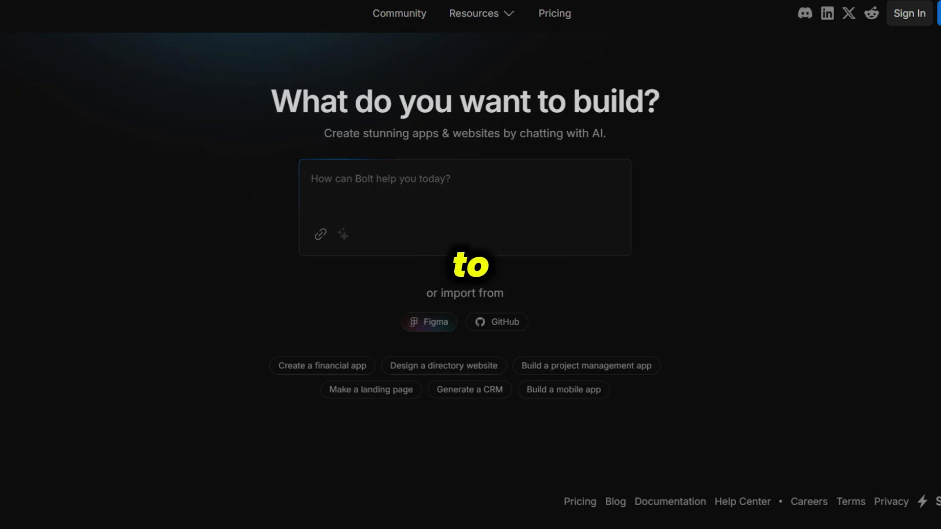
pyautogui.click(553, 14)
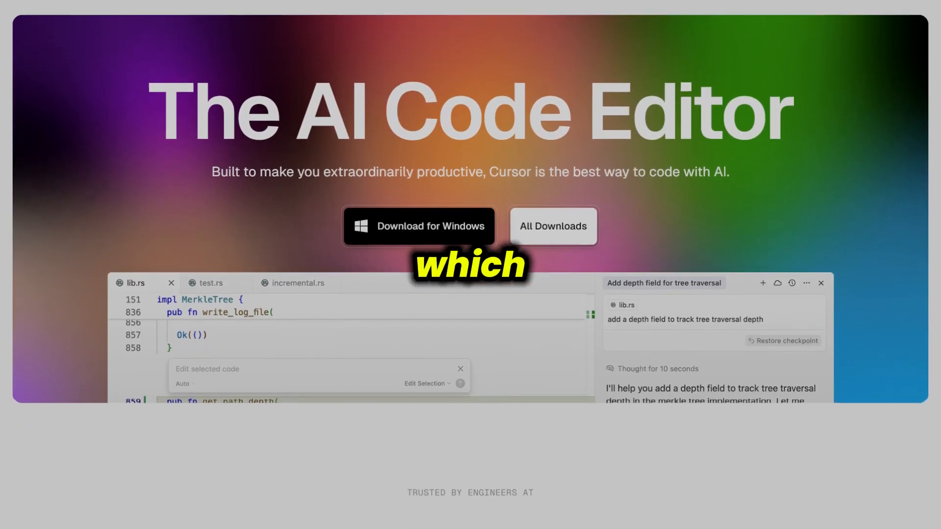
# - Scroll Cursor's homepage past the trusted-by logos and Tab, tab, tab demo to Knows your codebase
pyautogui.scroll(-3)
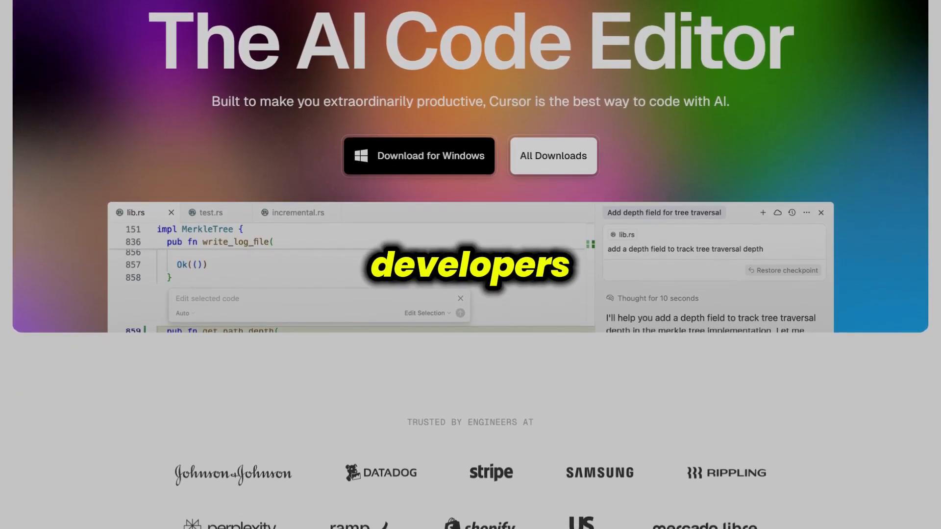
pyautogui.scroll(-3)
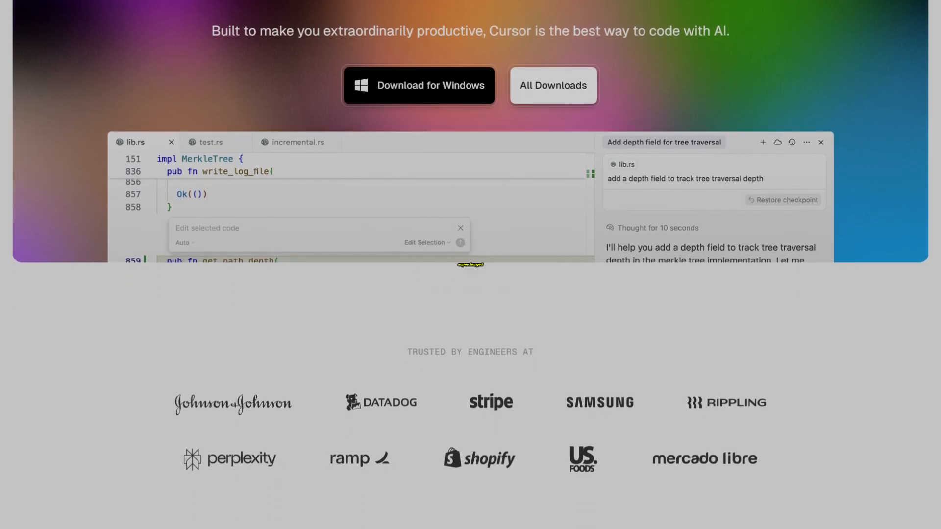
pyautogui.scroll(-3)
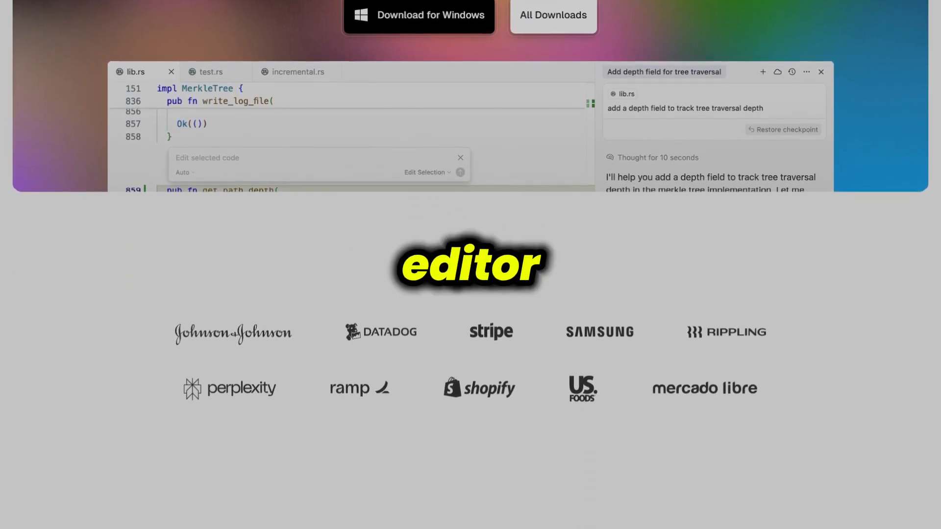
pyautogui.scroll(-3)
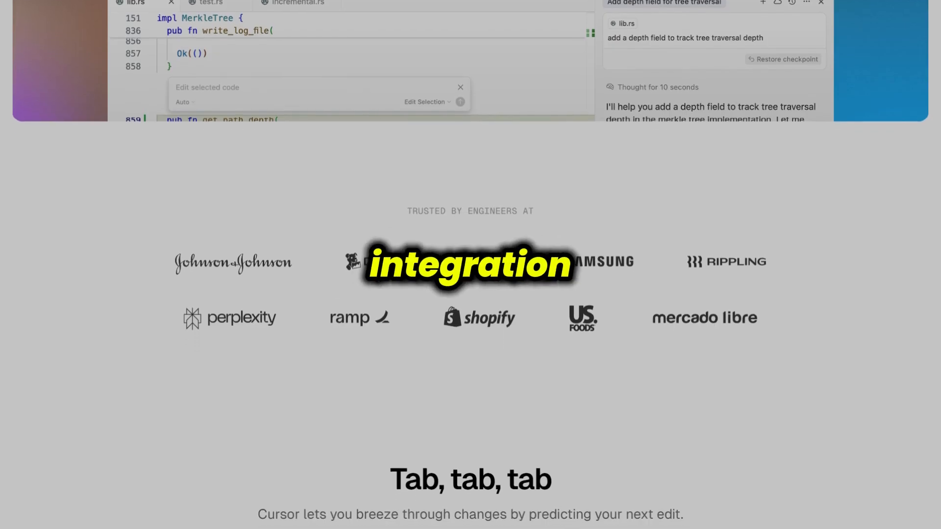
pyautogui.scroll(-3)
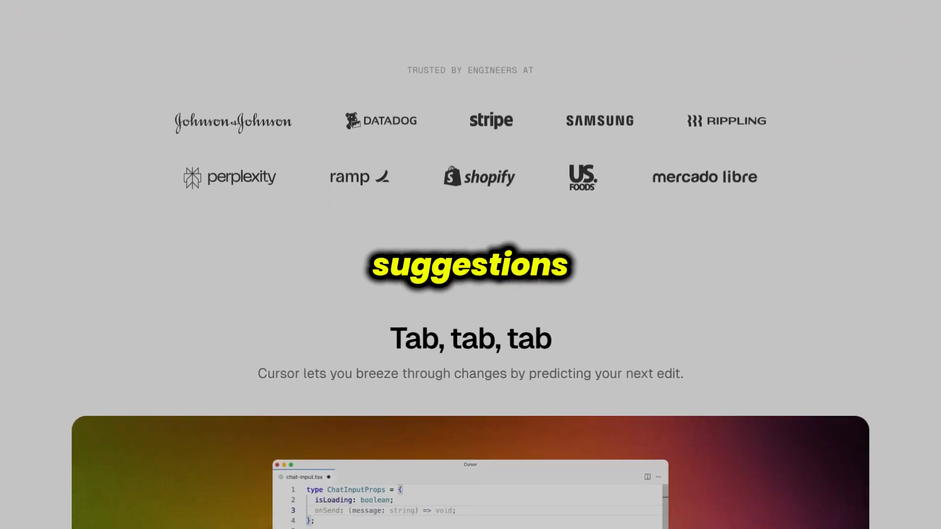
pyautogui.scroll(-3)
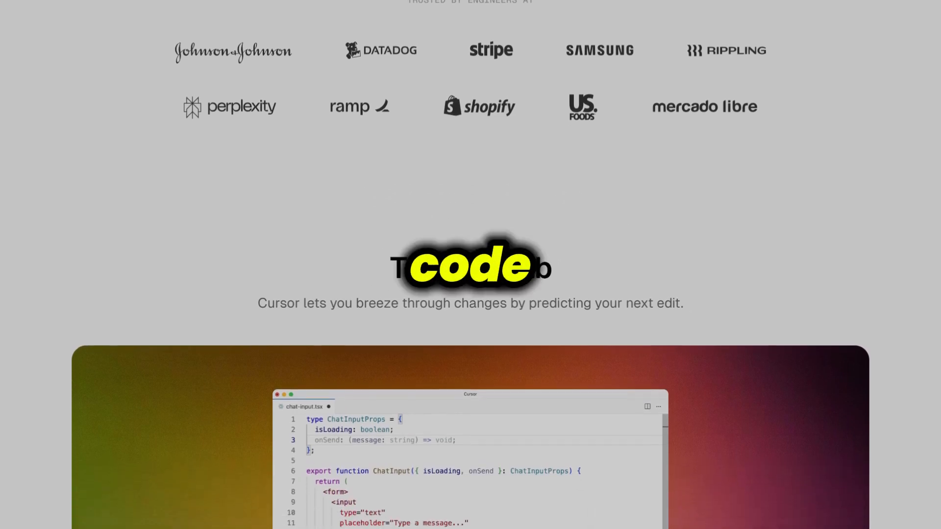
pyautogui.scroll(-3)
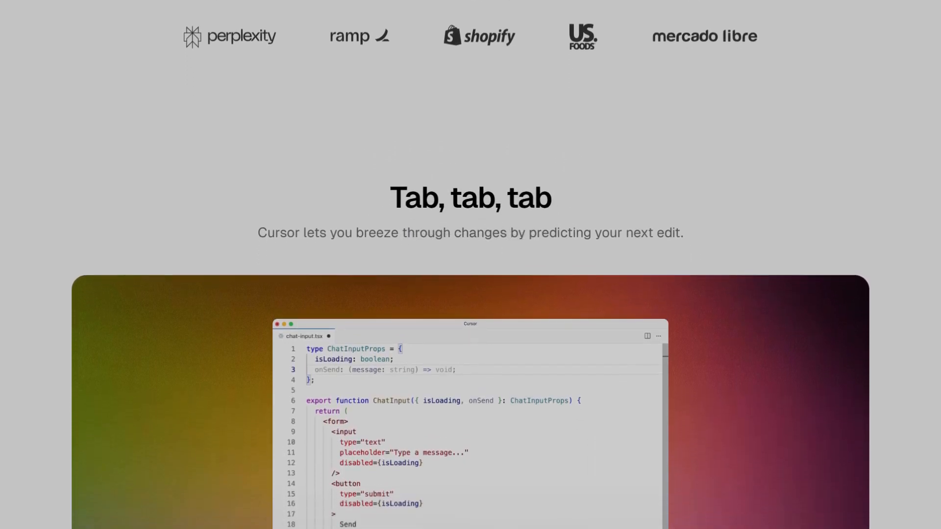
pyautogui.scroll(-3)
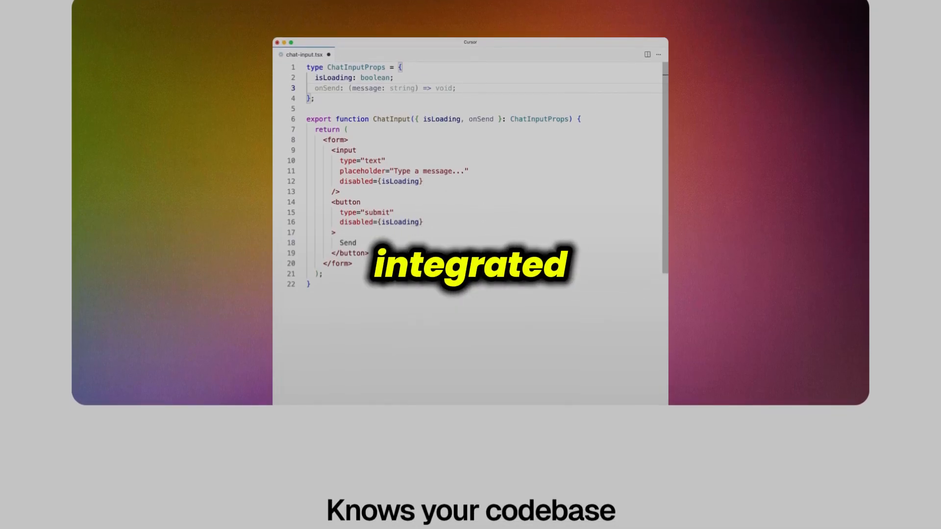
pyautogui.scroll(-3)
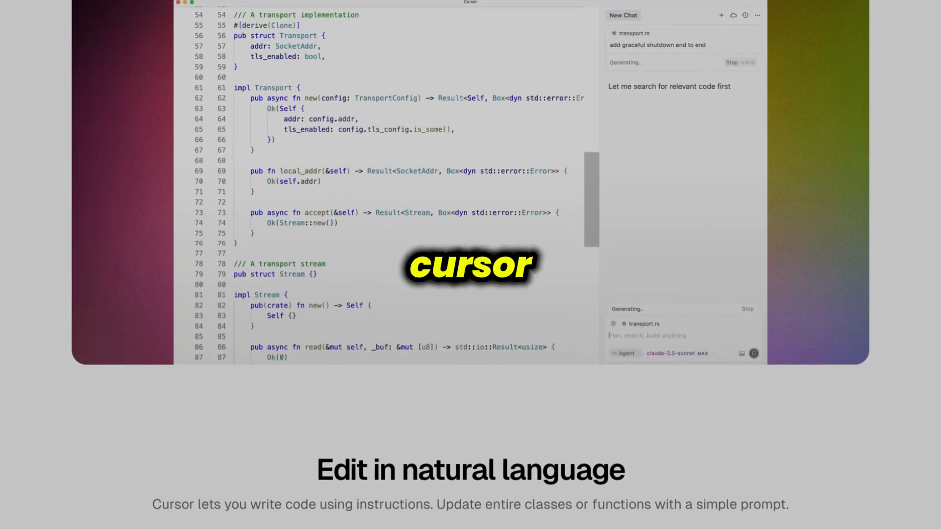
# - Scroll past Edit in natural language to the Frontier Intelligence, Feels Familiar and Privacy Options cards
pyautogui.scroll(-3)
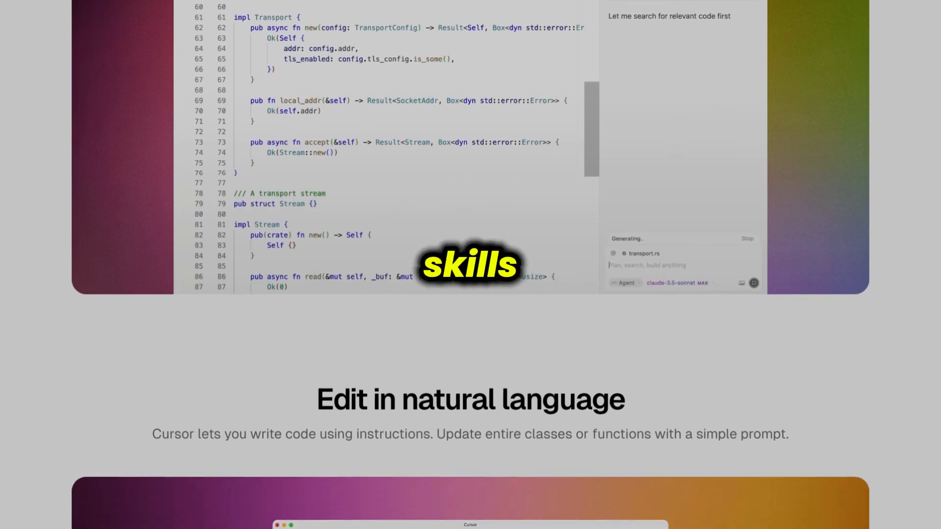
pyautogui.scroll(-3)
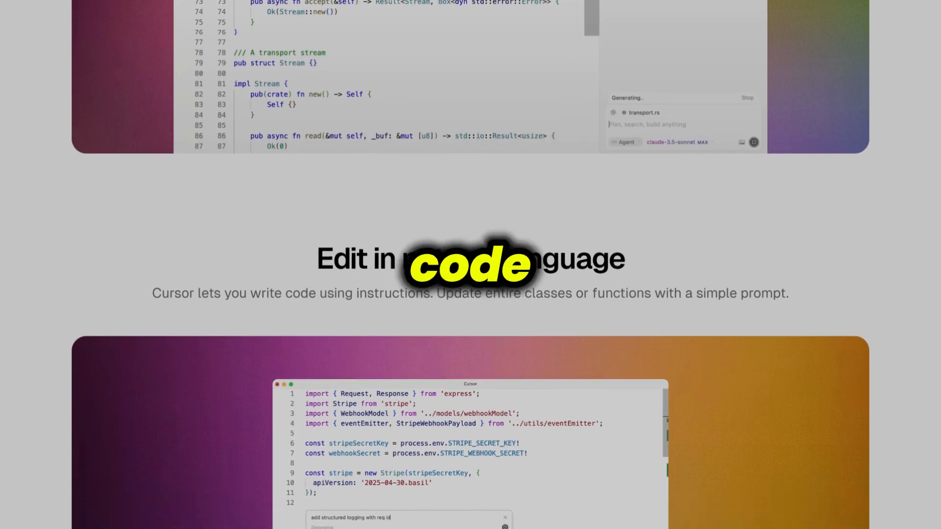
pyautogui.scroll(-3)
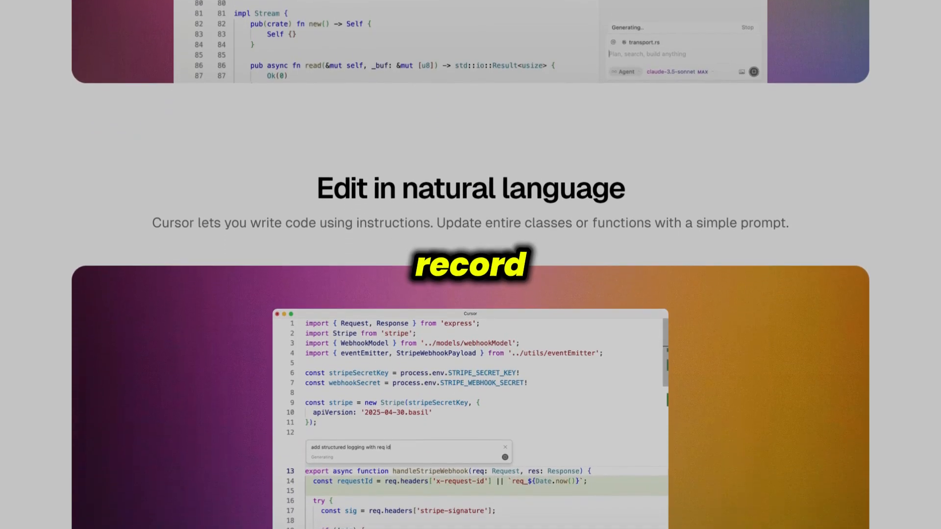
pyautogui.scroll(-3)
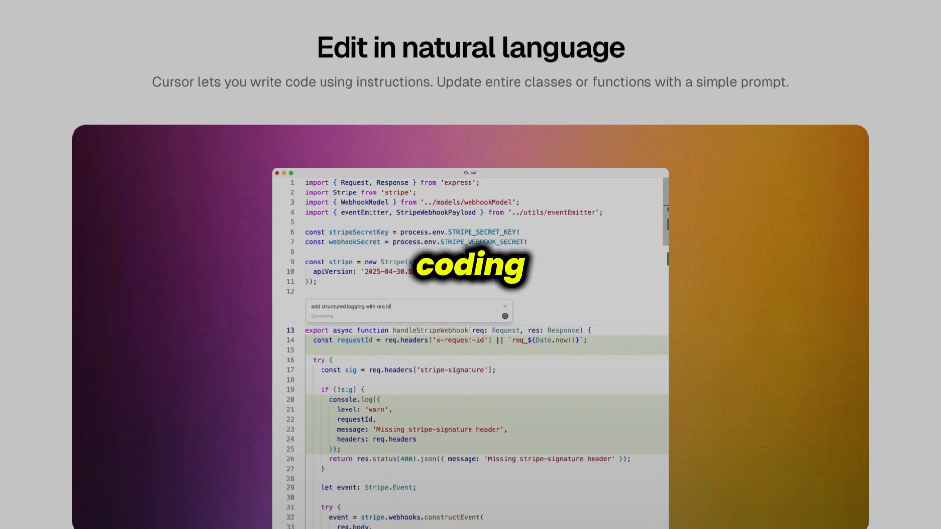
pyautogui.scroll(-3)
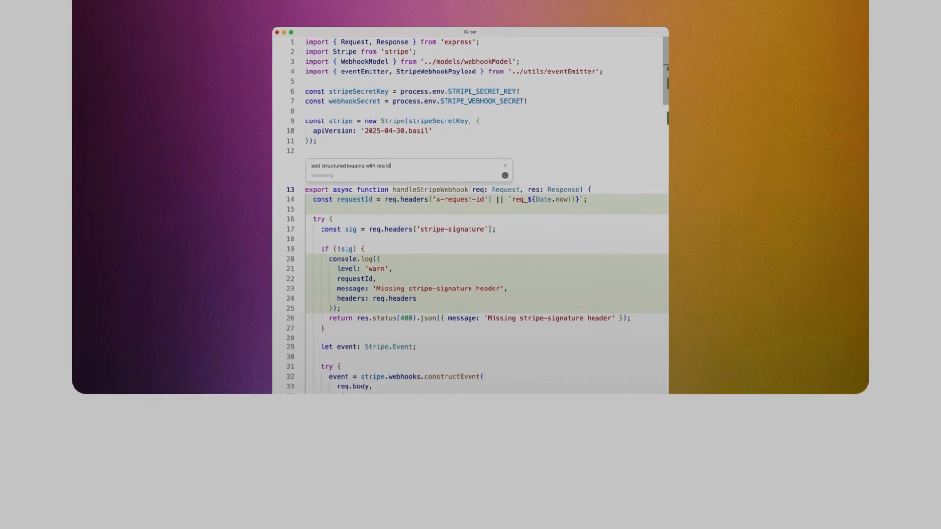
pyautogui.scroll(-3)
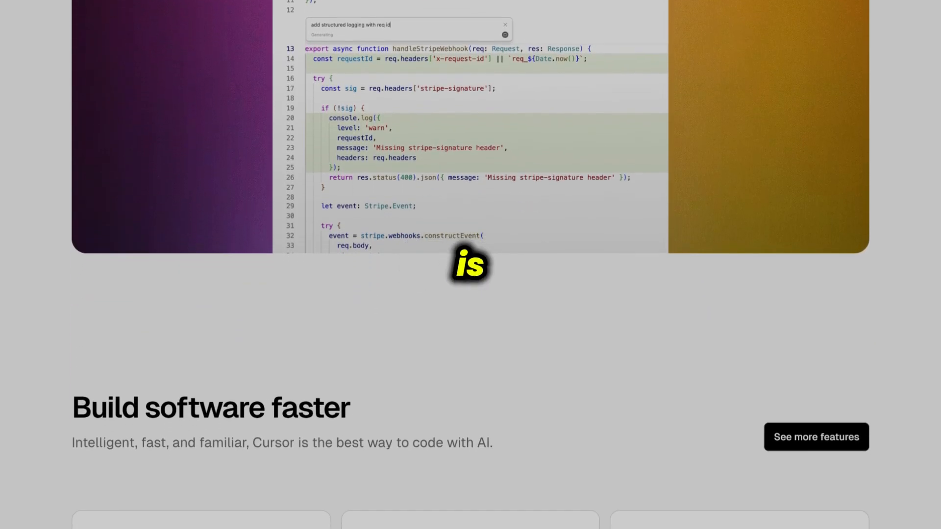
pyautogui.scroll(-3)
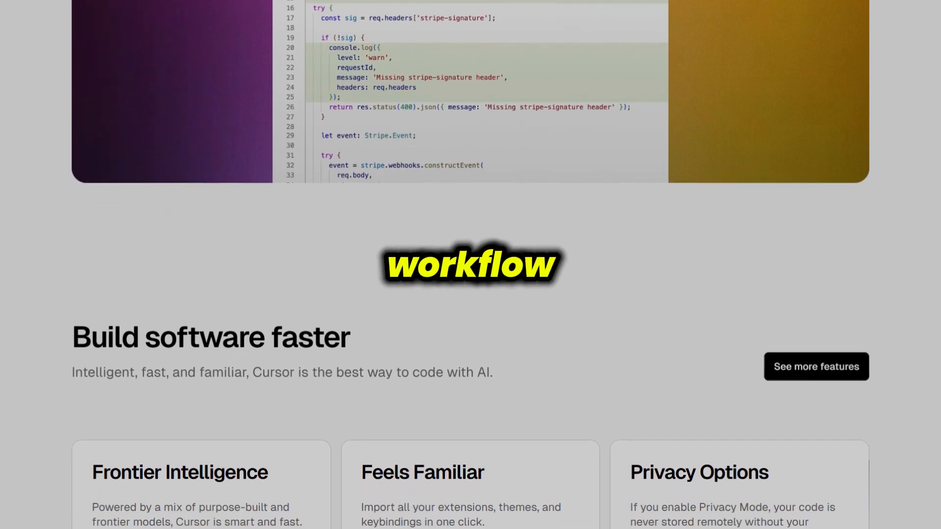
pyautogui.scroll(-3)
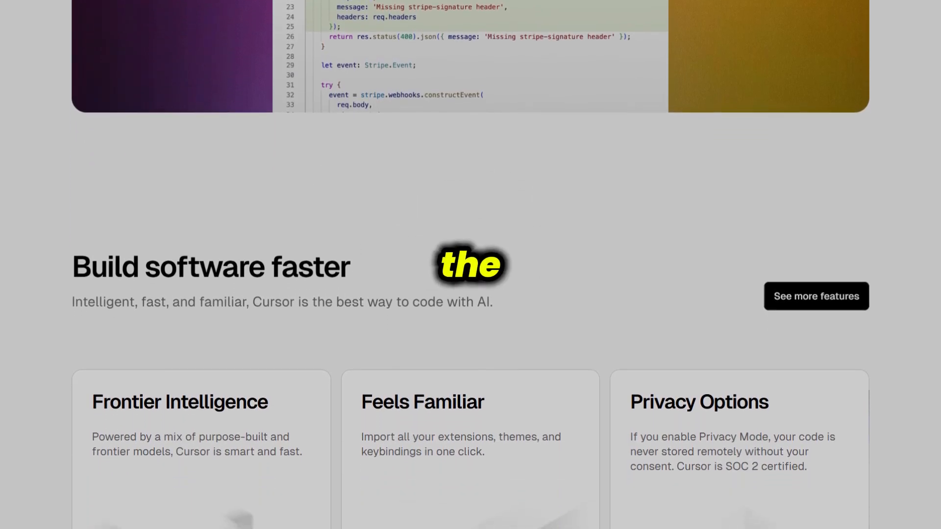
pyautogui.scroll(-3)
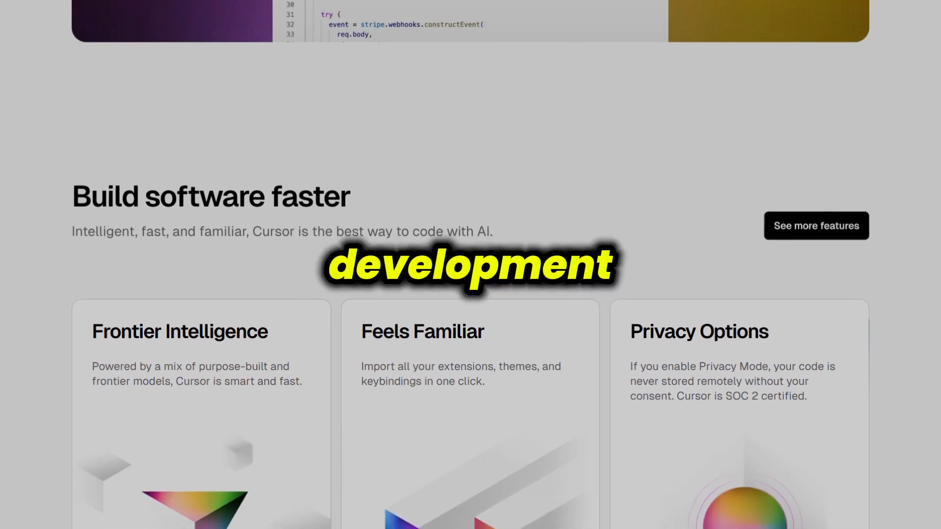
pyautogui.scroll(-3)
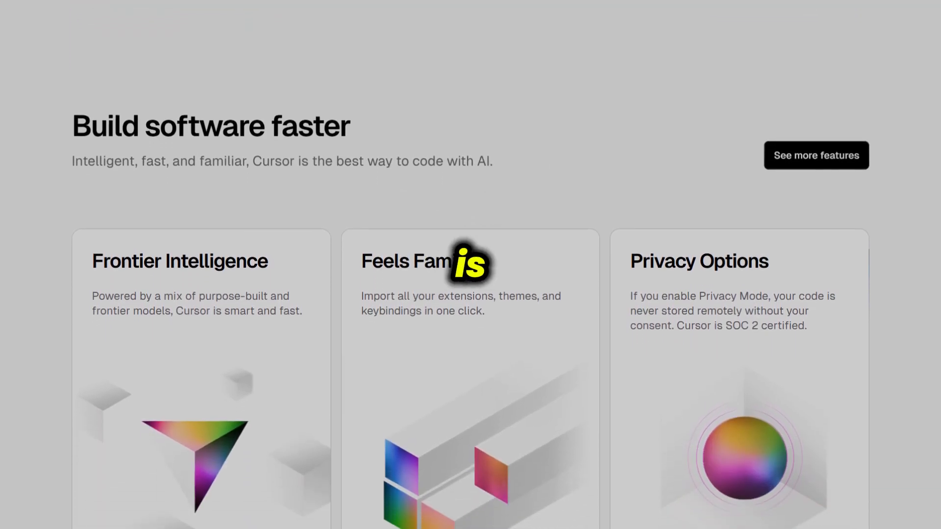
pyautogui.scroll(-3)
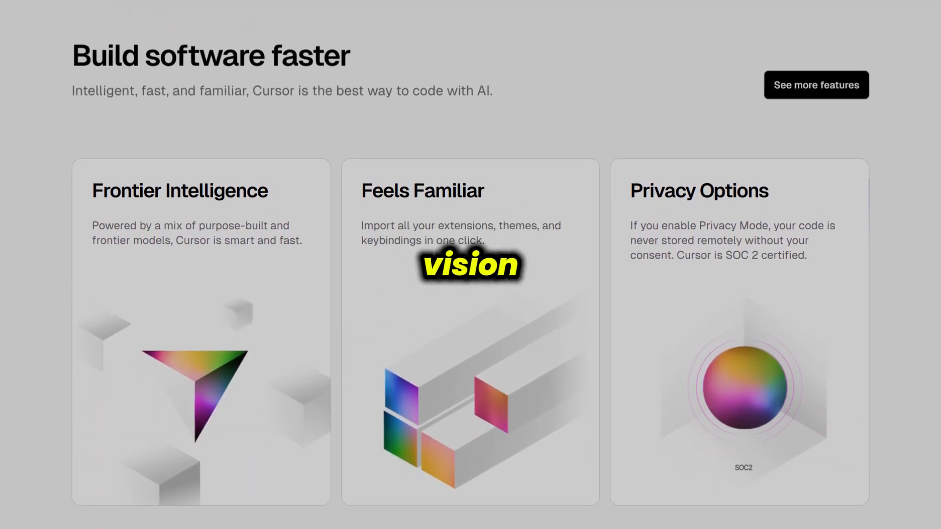